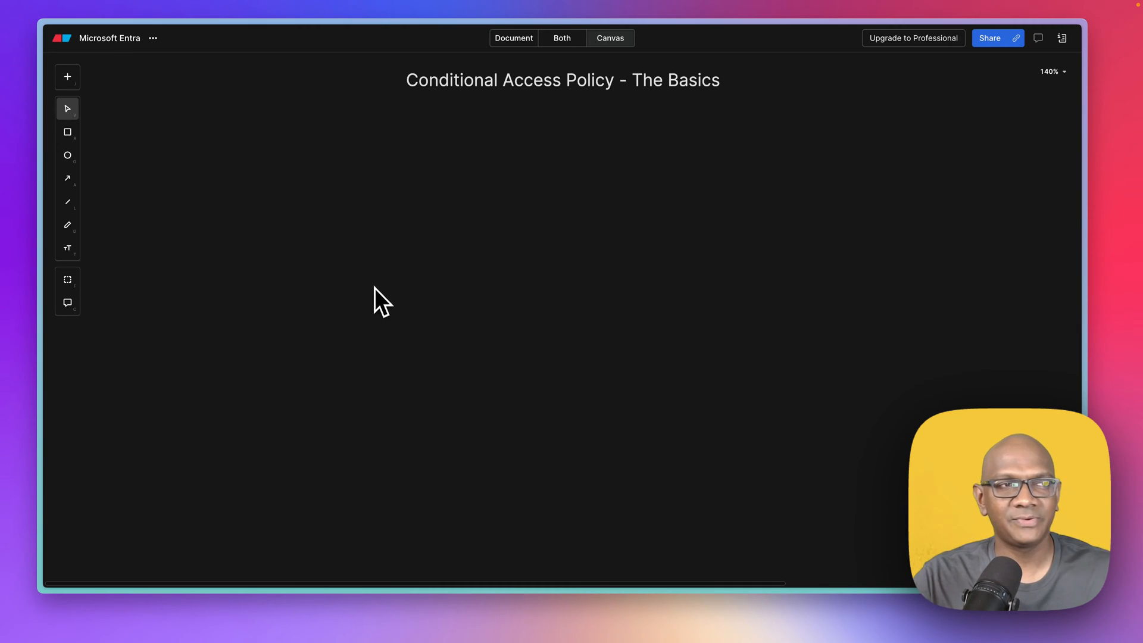
Sign in to office.com with the work account email and password
click(66, 77)
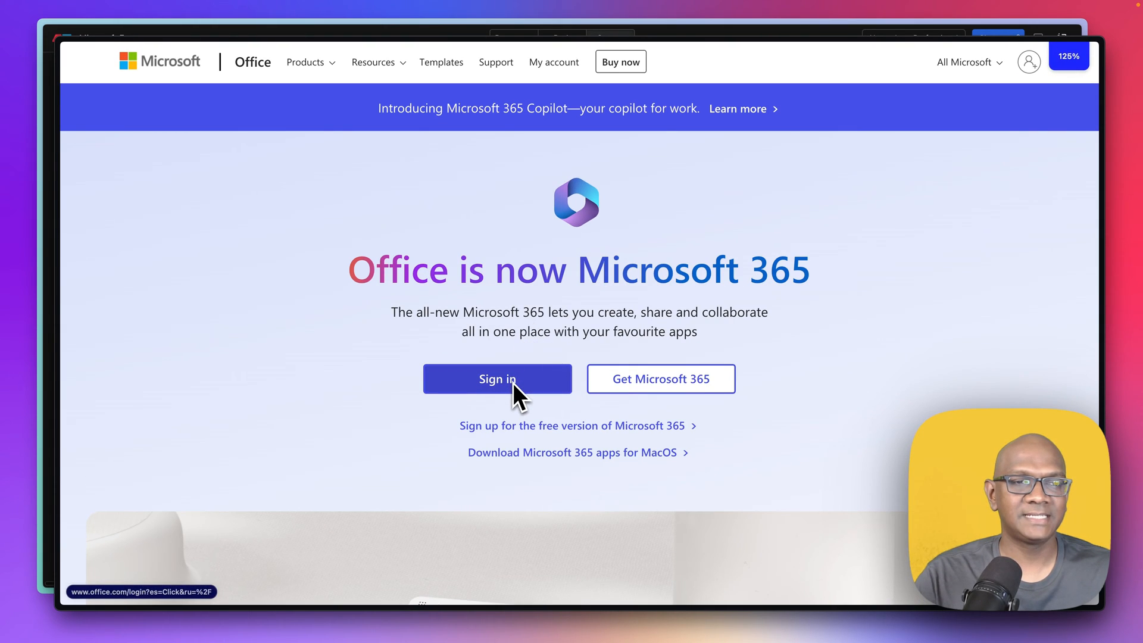
click(497, 379)
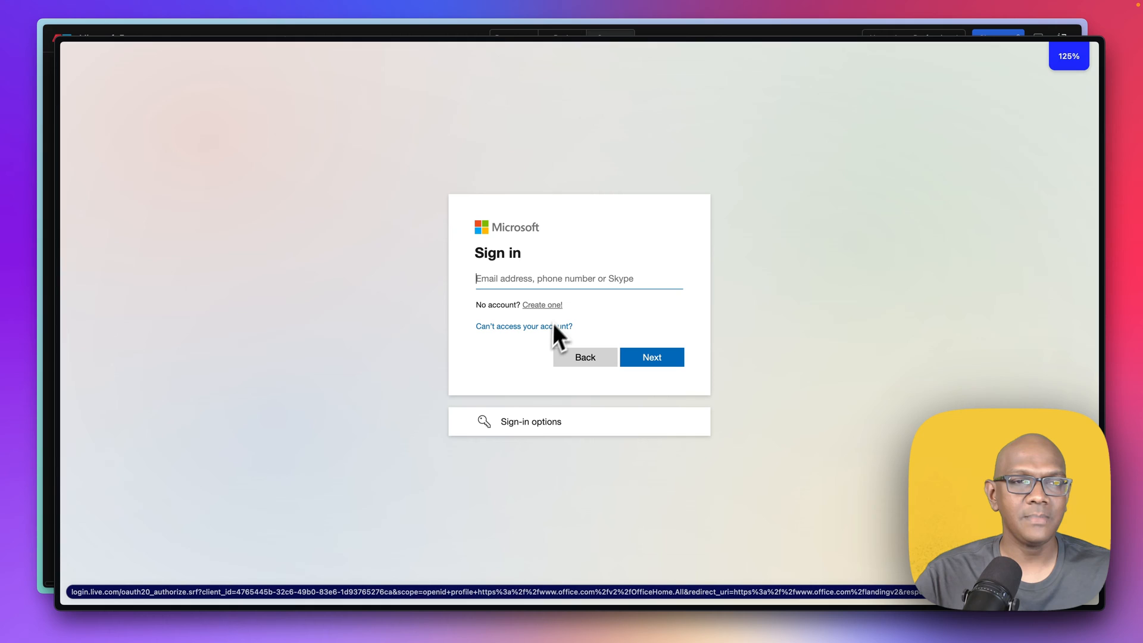
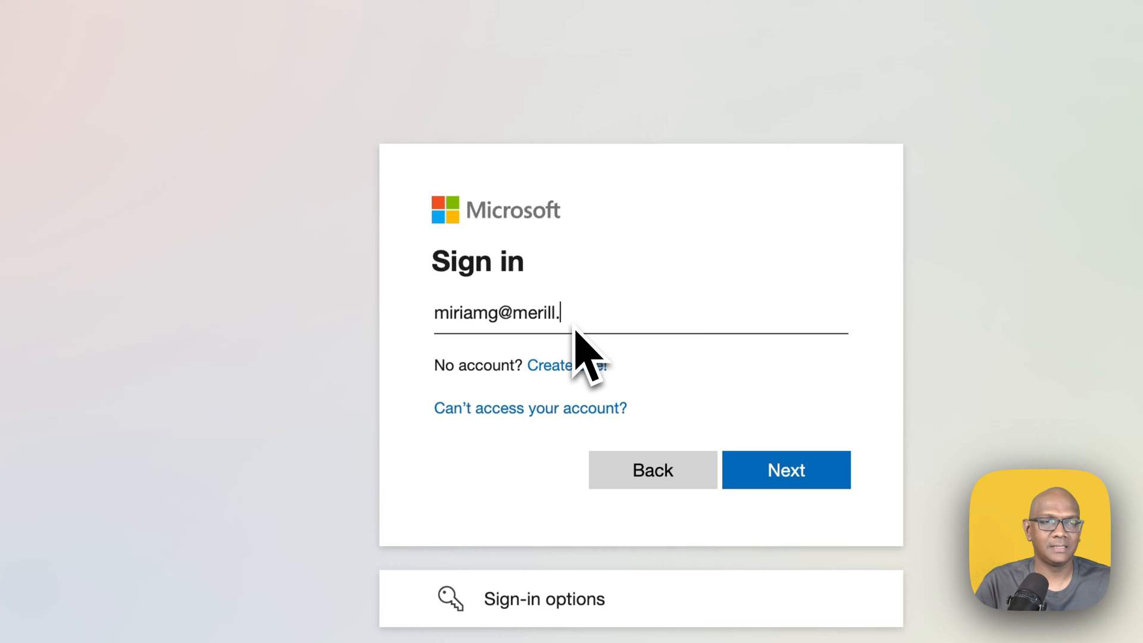
click(786, 470)
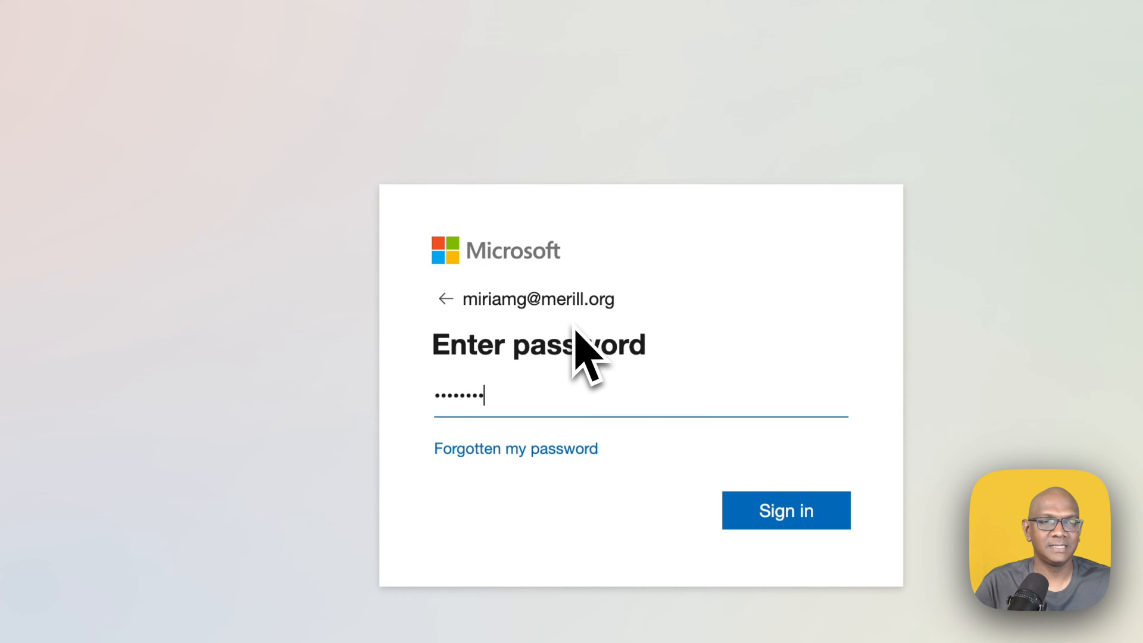
click(786, 511)
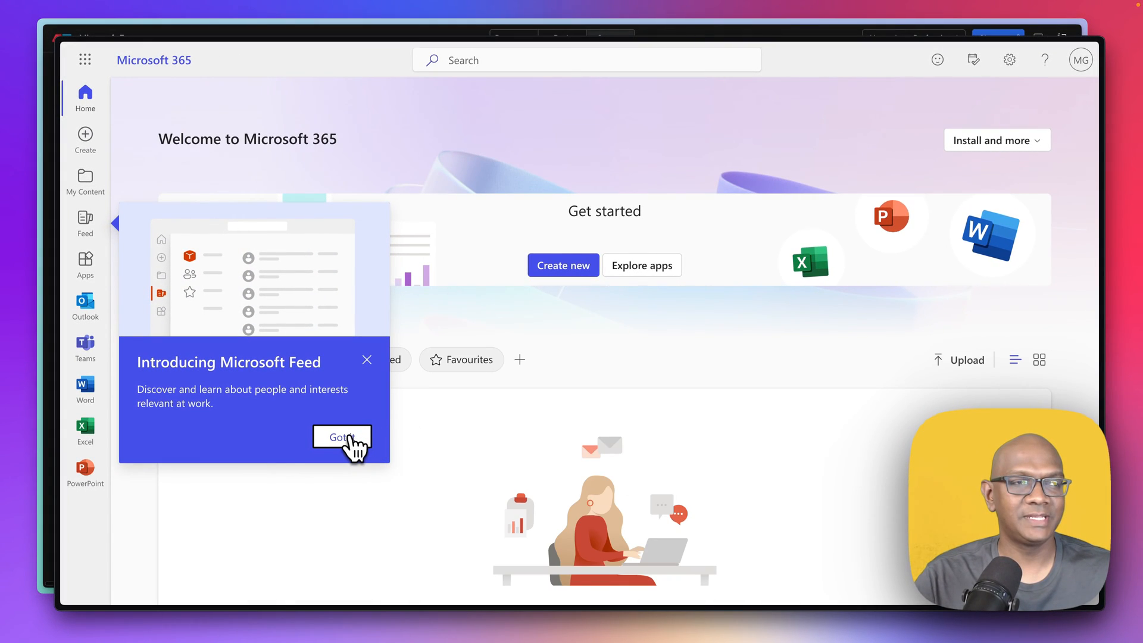
Dismiss the Microsoft Feed popup and open the Apps page from the left rail
click(342, 437)
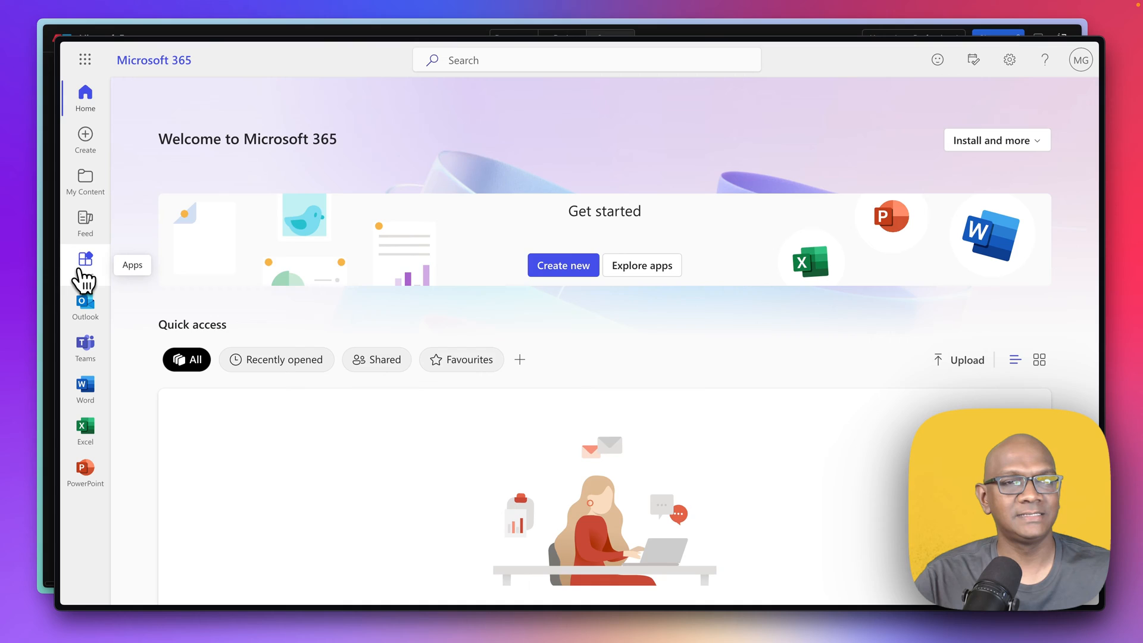
click(84, 258)
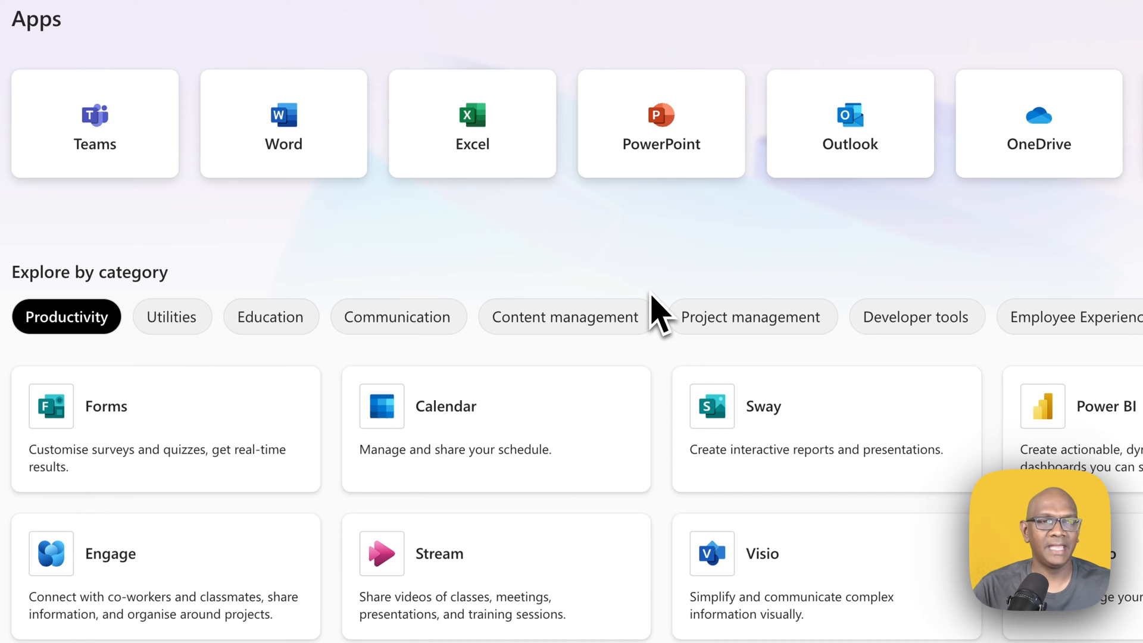
mouse_move(685, 299)
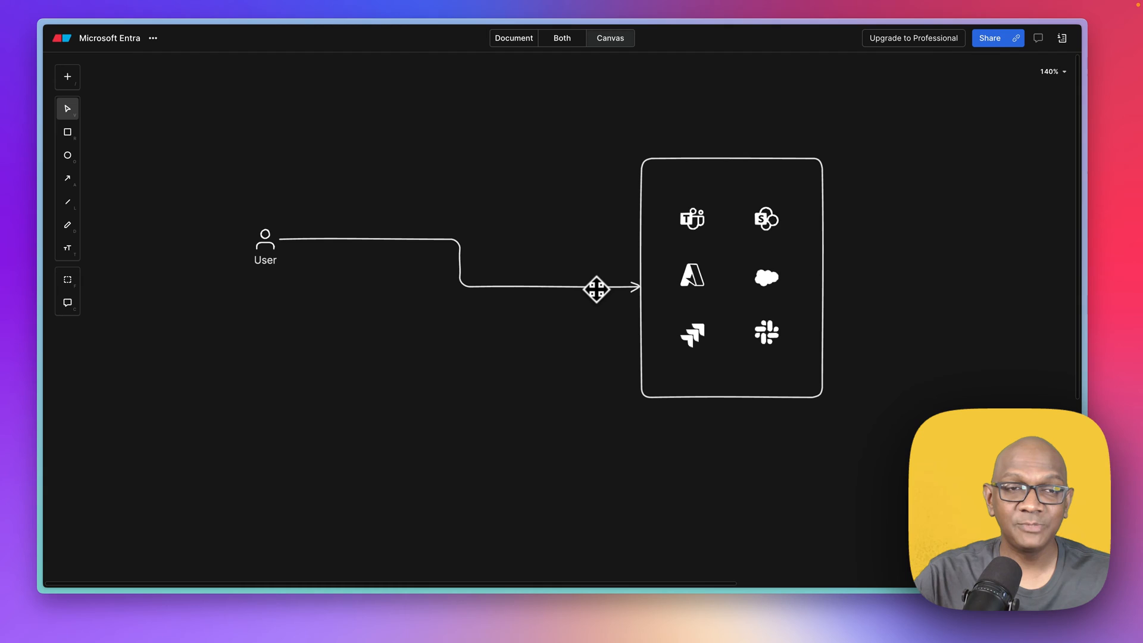
Shorten the User arrow and add a green box labelled 'Grant Policy'
click(595, 286)
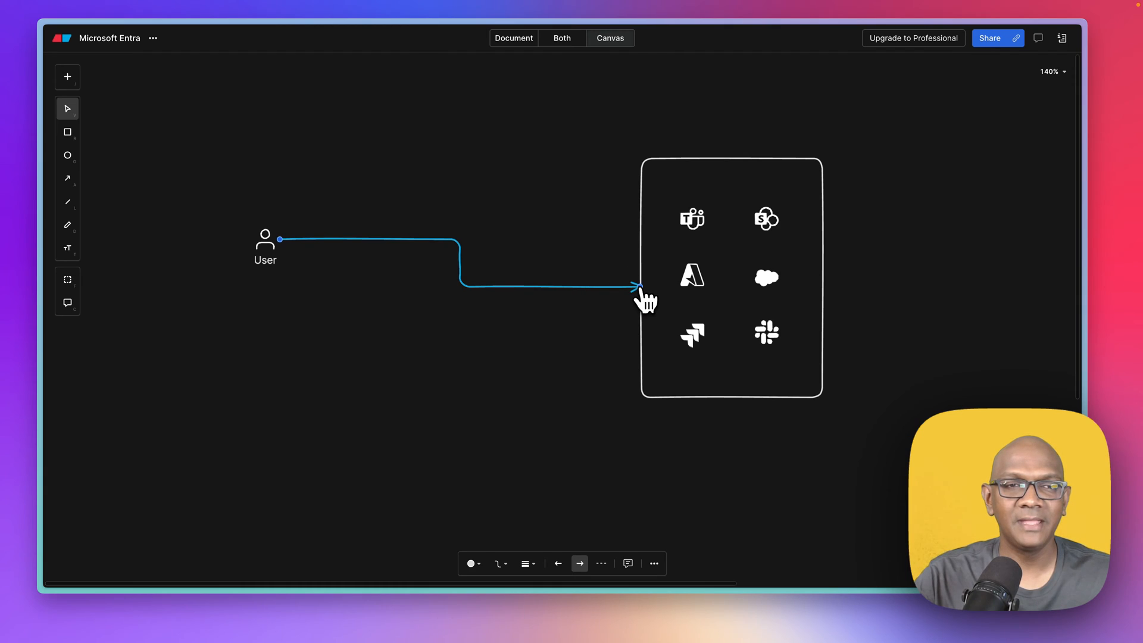
drag(641, 283, 448, 283)
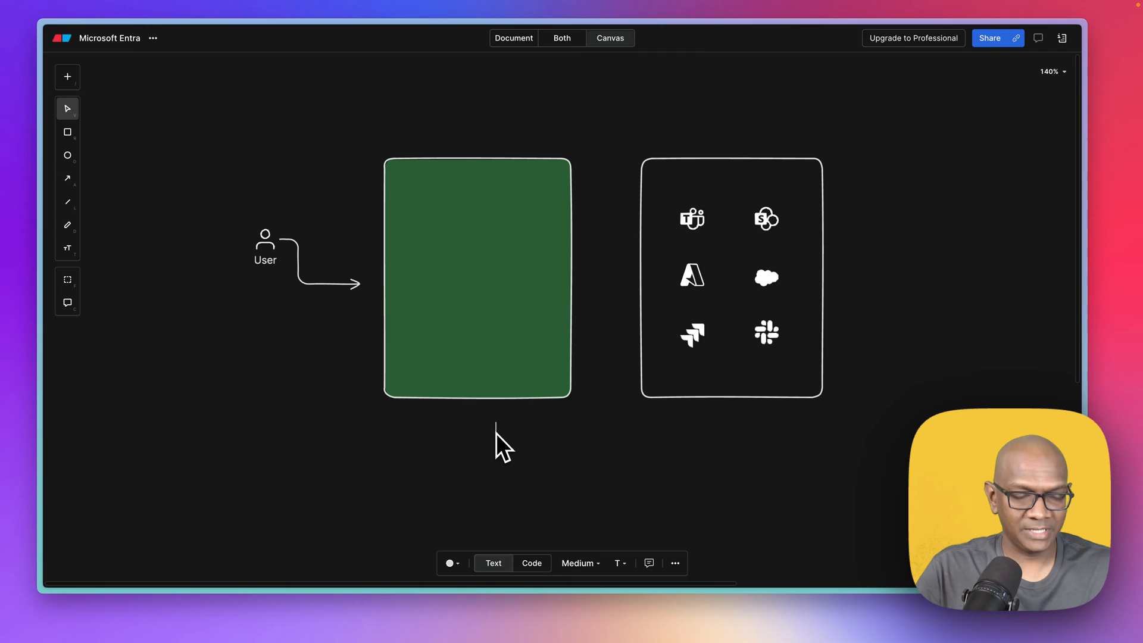
text(Grant Policy)
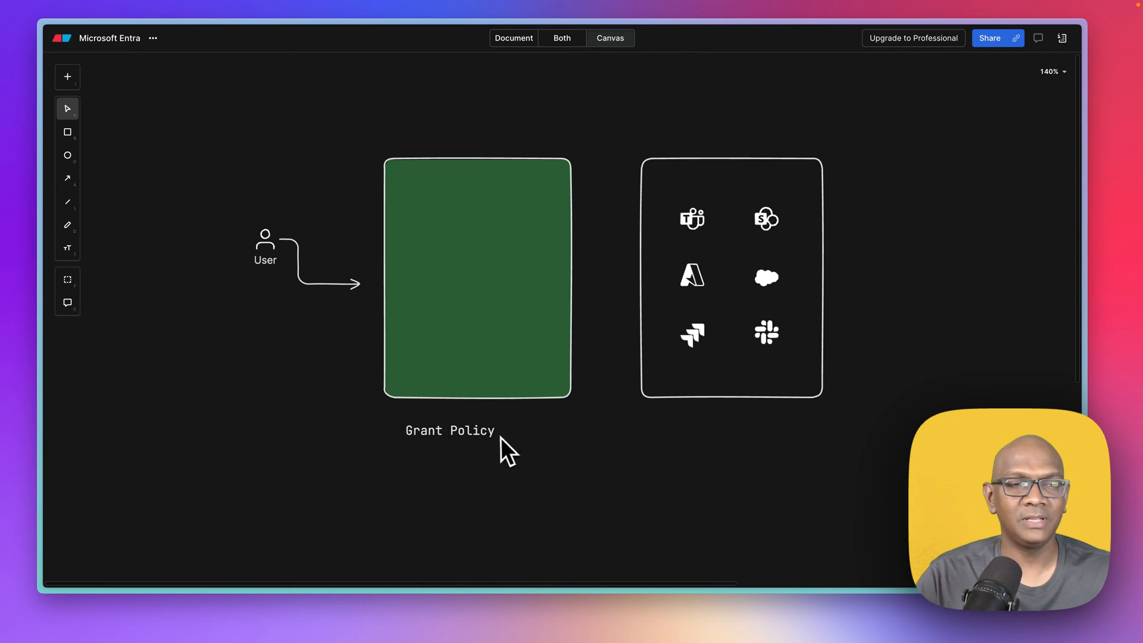
click(450, 430)
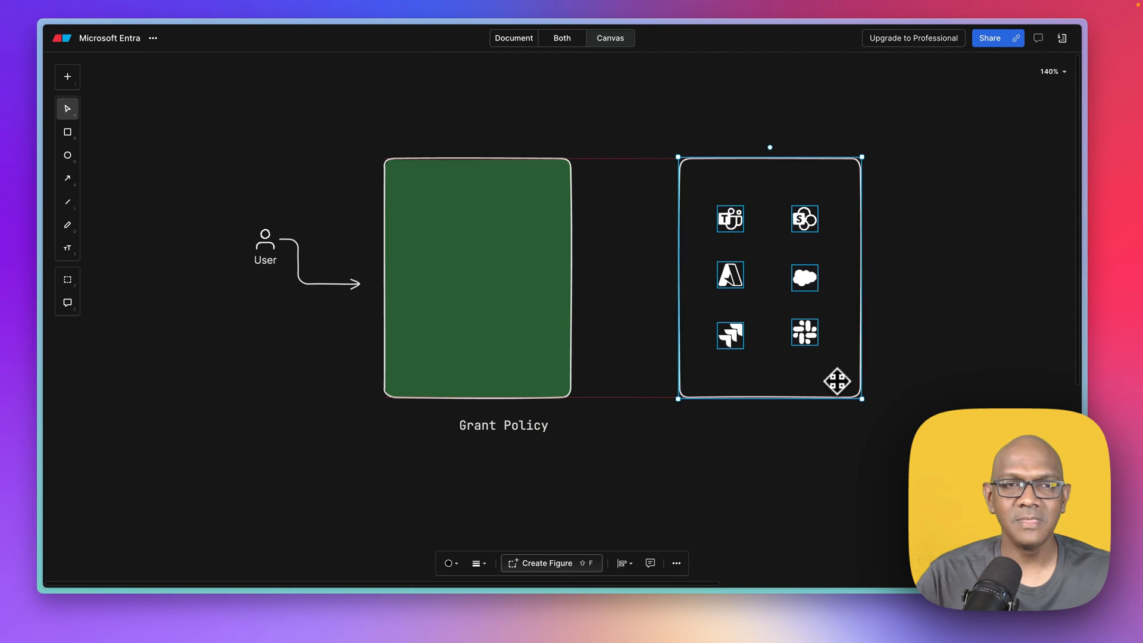
Reposition the apps box and place a smaller box inside Grant Policy
click(358, 299)
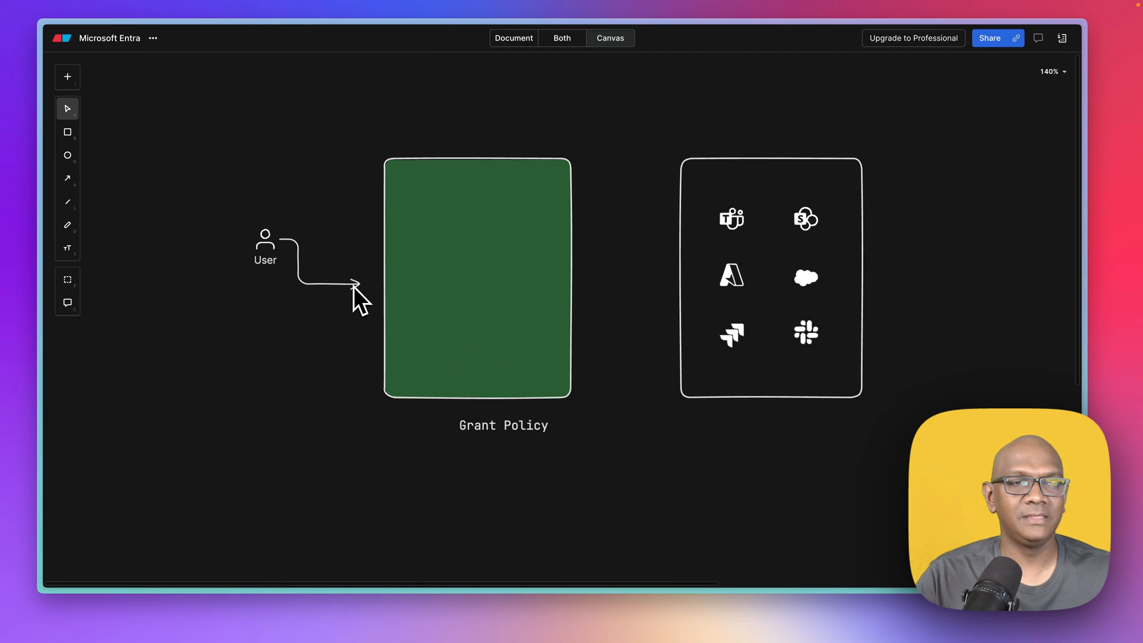
click(67, 132)
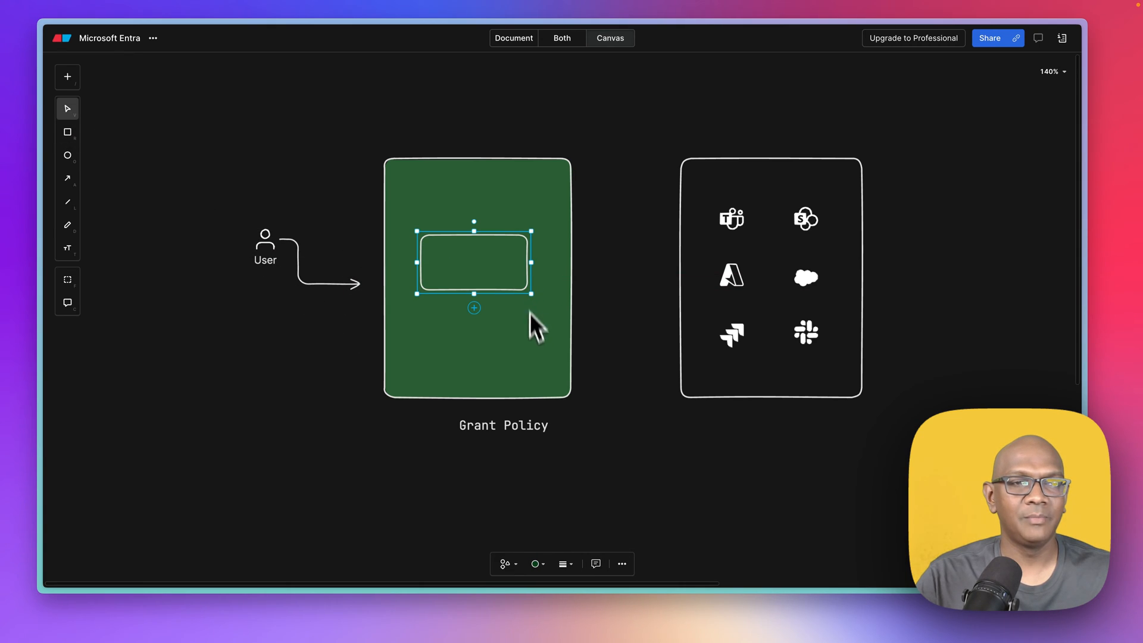
click(535, 564)
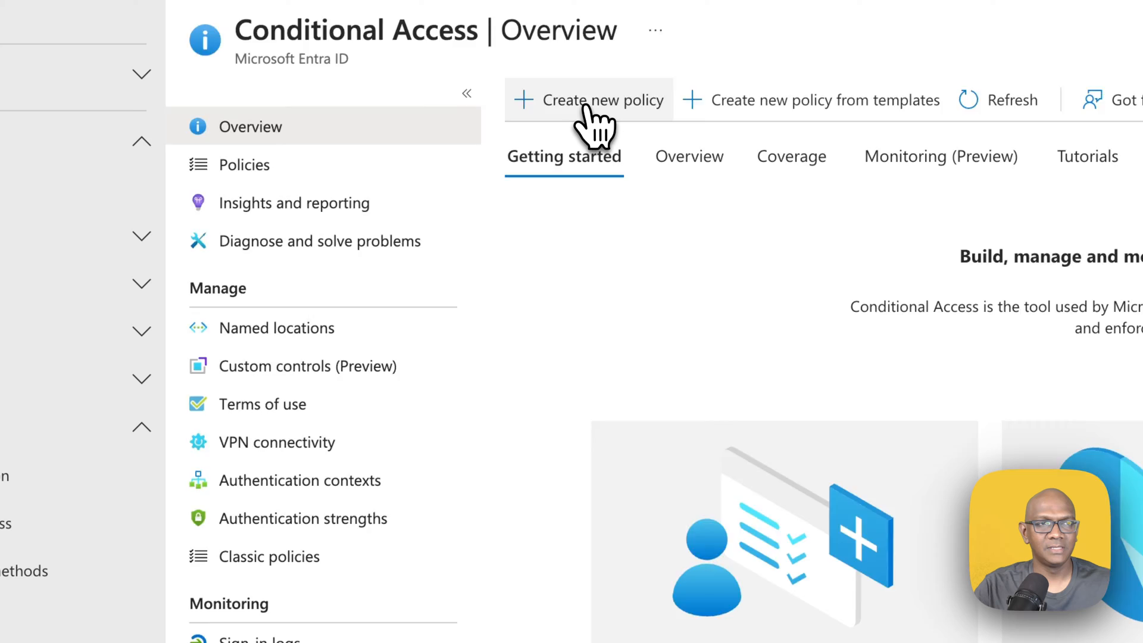
Start a new Conditional Access policy named 'MFA' targeting all users and all cloud apps
click(587, 100)
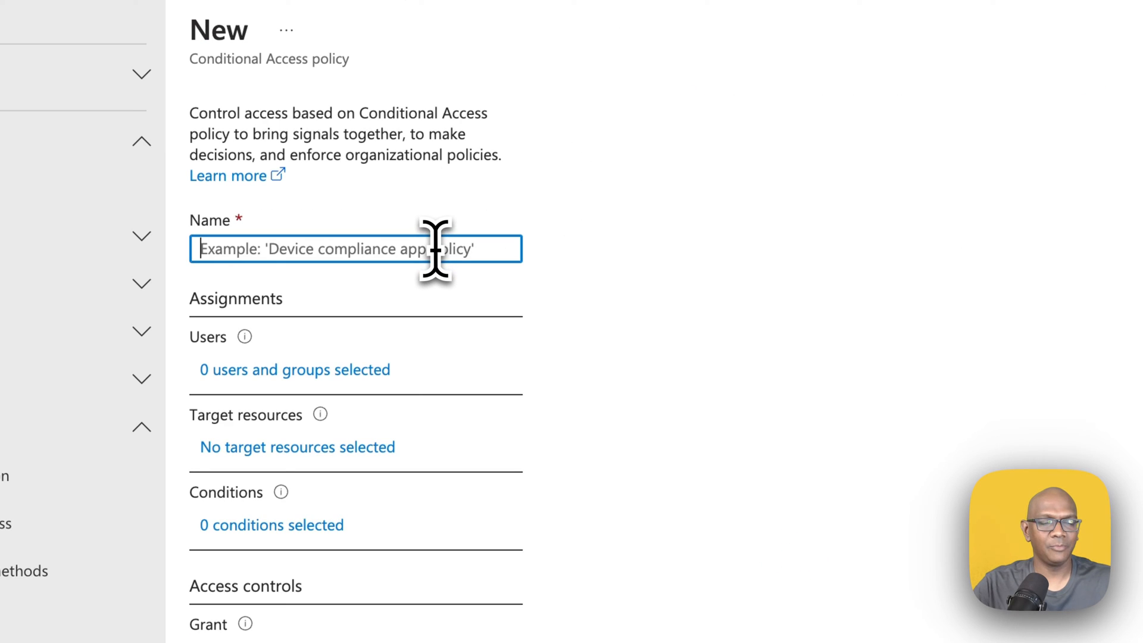
text(MFA)
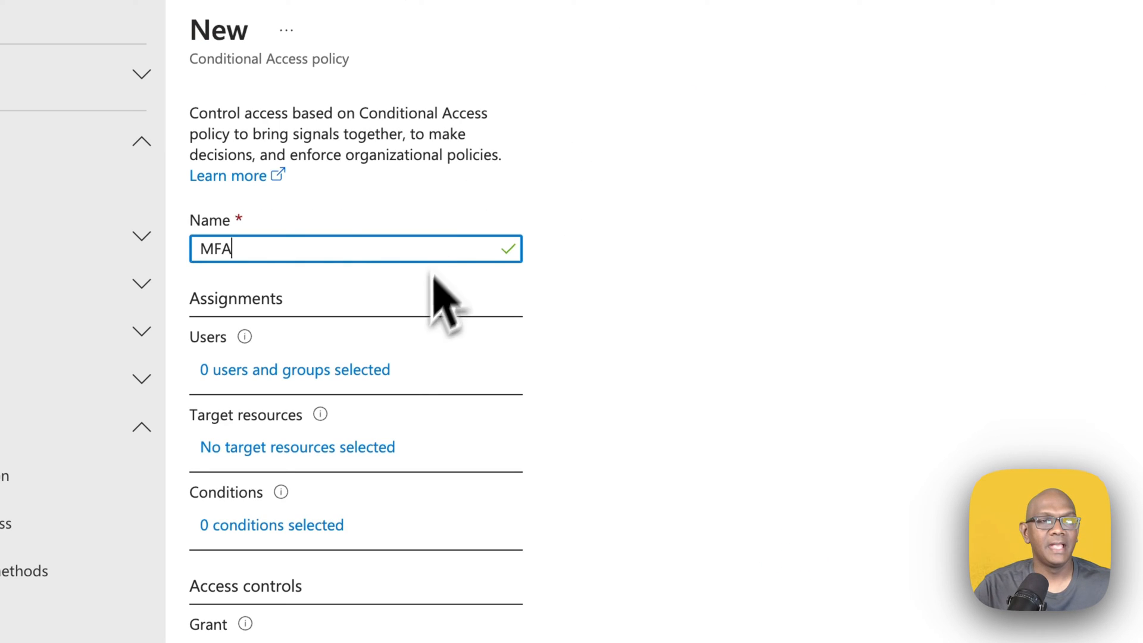
click(294, 370)
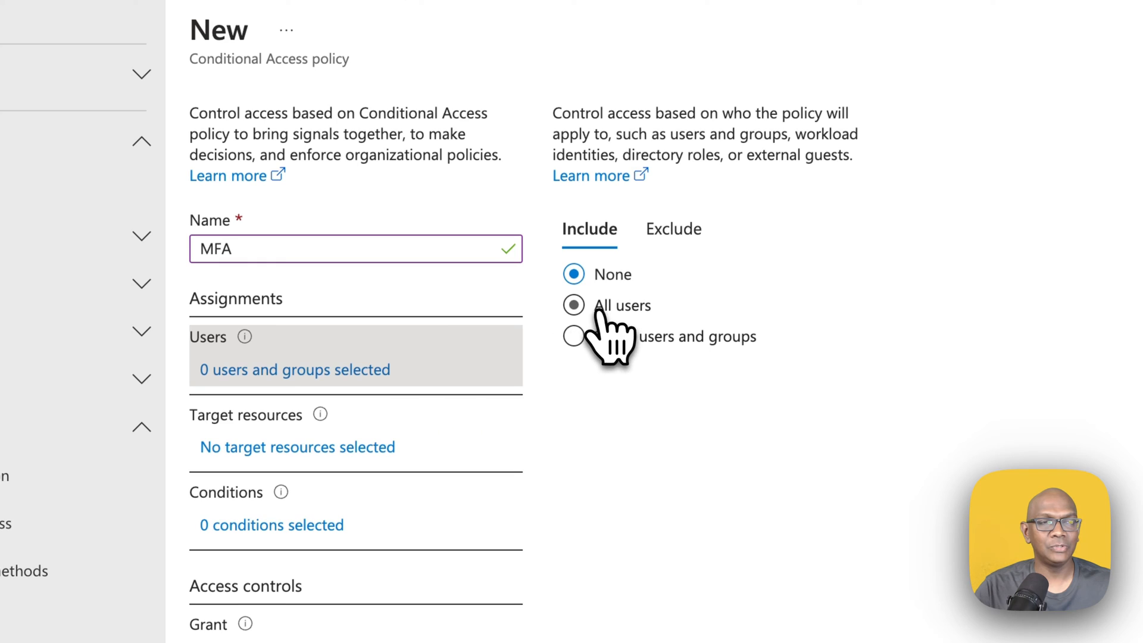
click(573, 305)
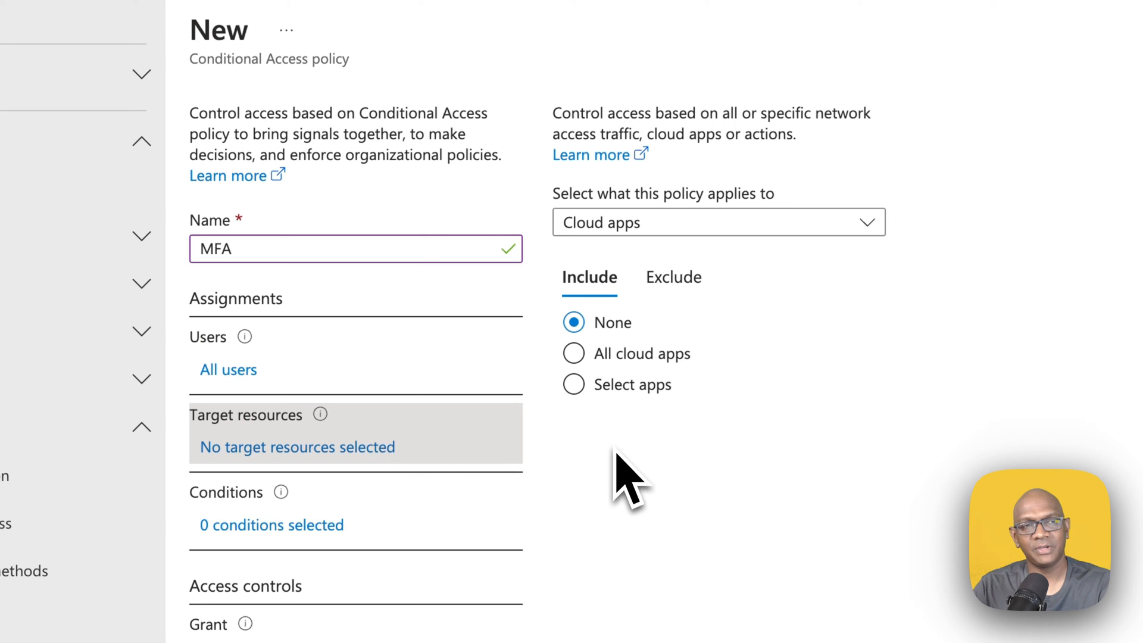
click(573, 354)
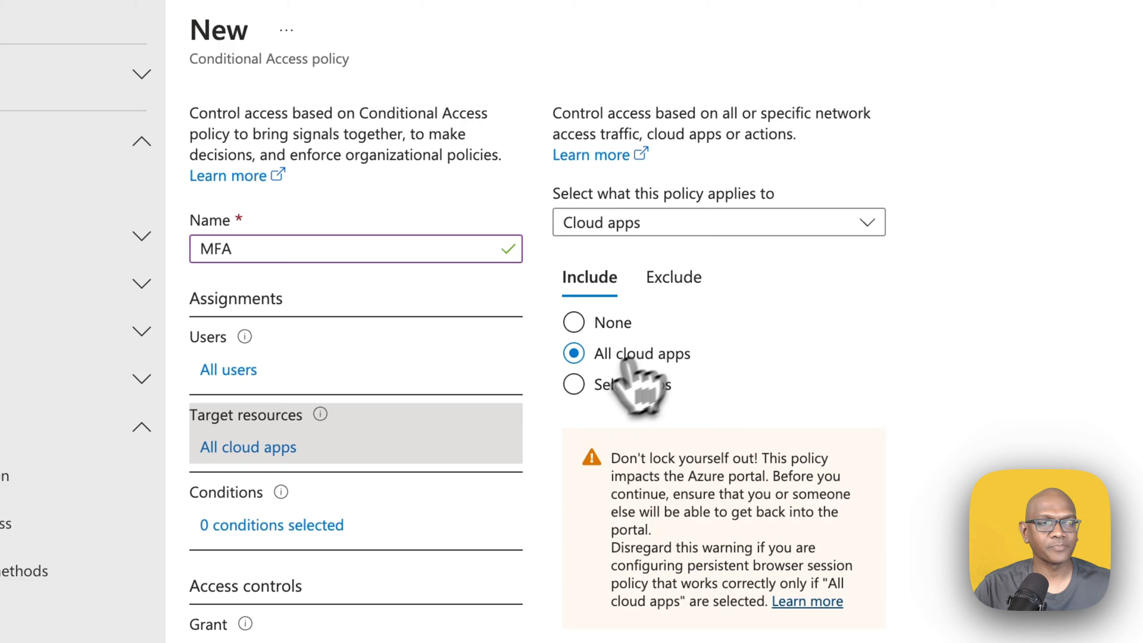
Require multifactor authentication as the grant control and create the policy
scroll(down, 3)
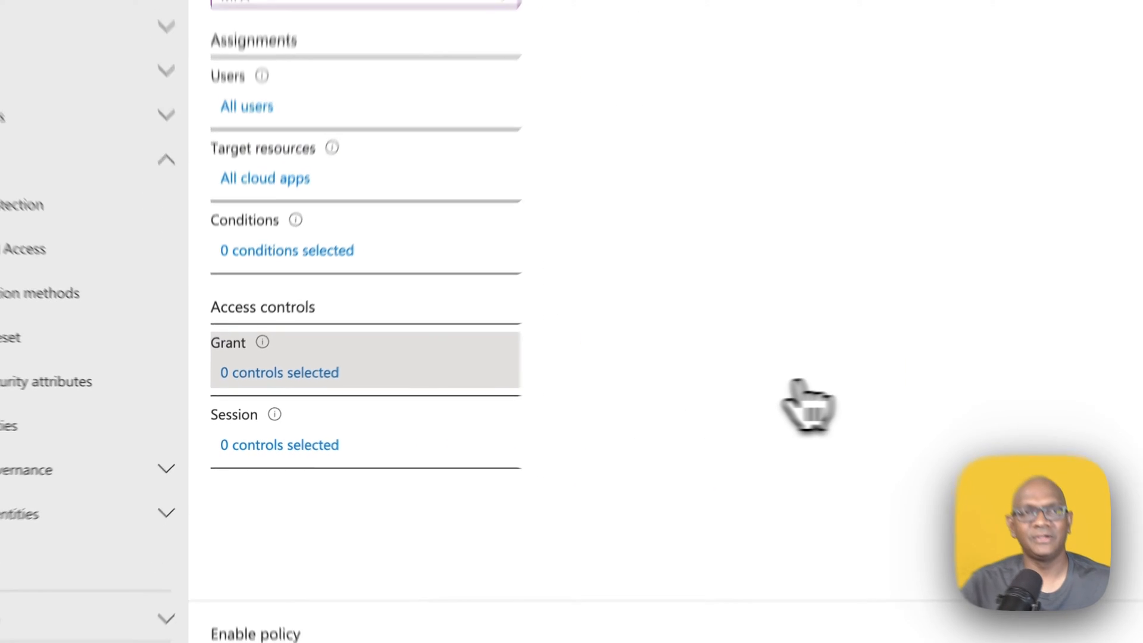
click(279, 373)
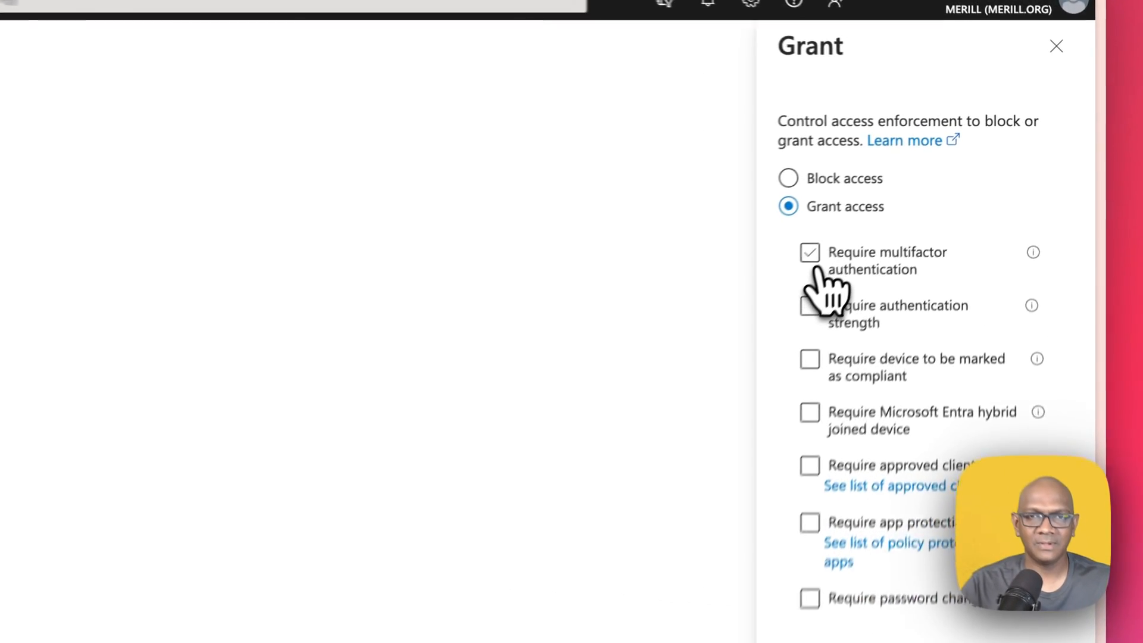
click(809, 252)
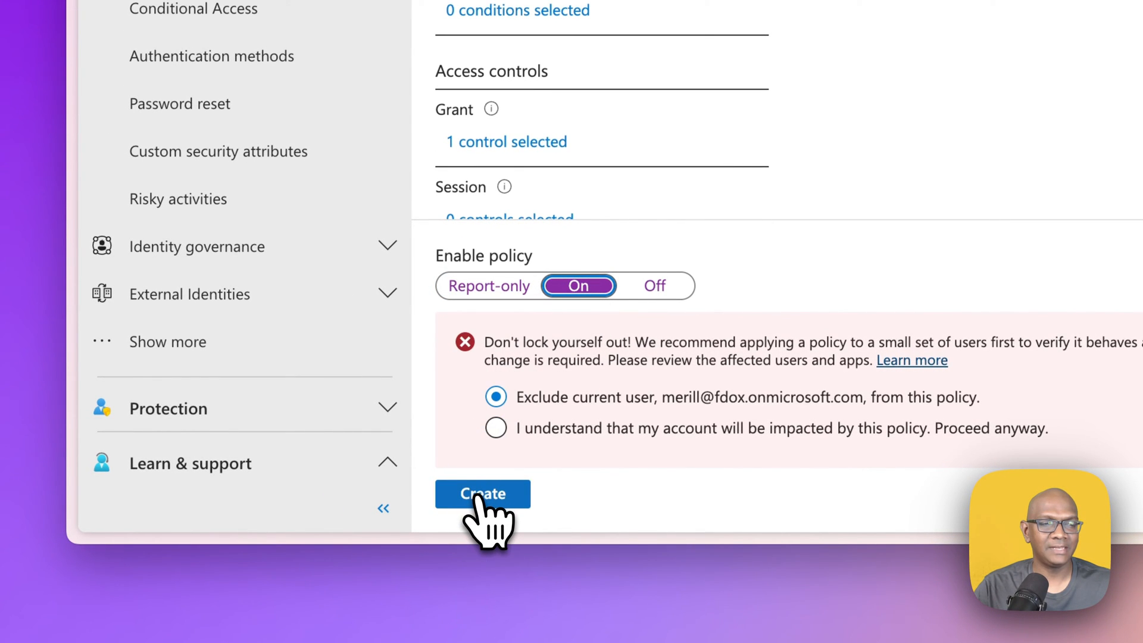
click(482, 494)
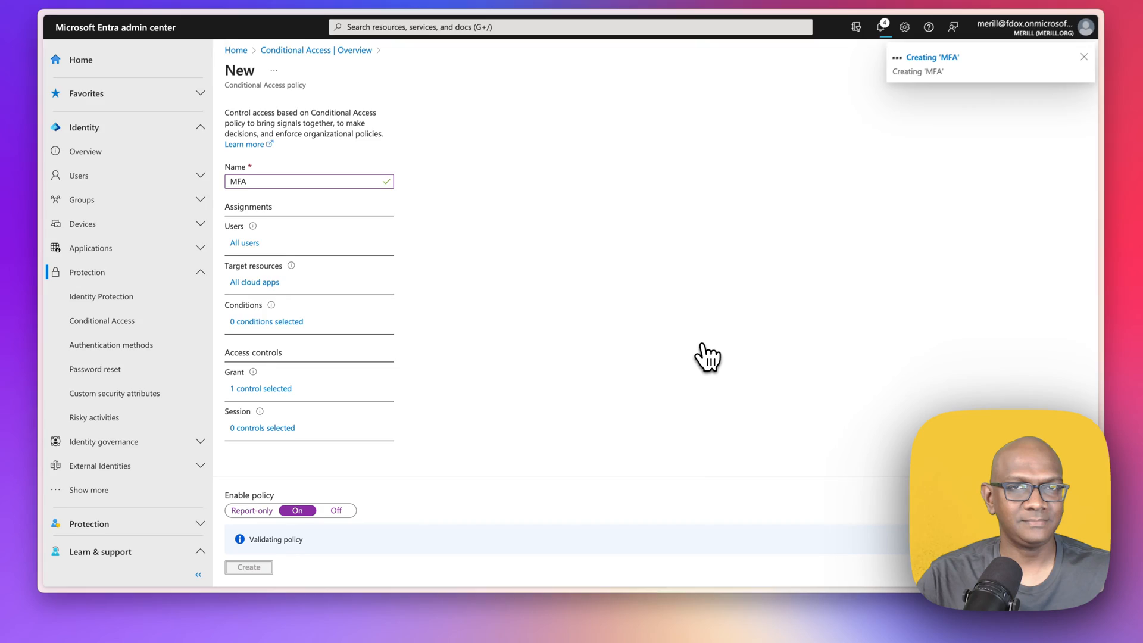
click(247, 568)
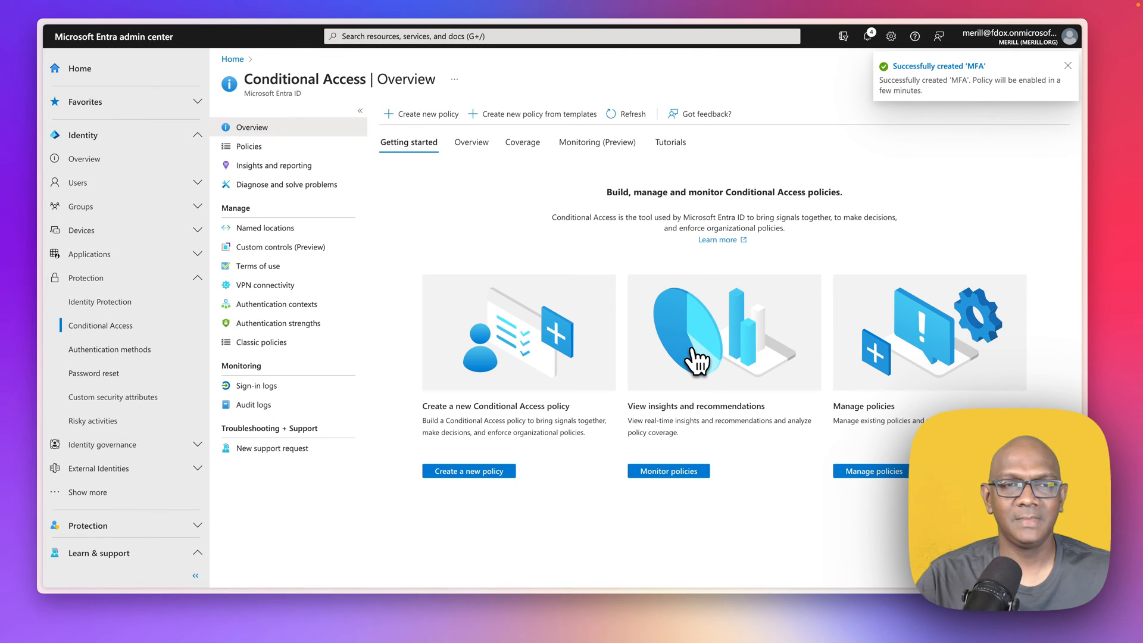
mouse_move(571, 287)
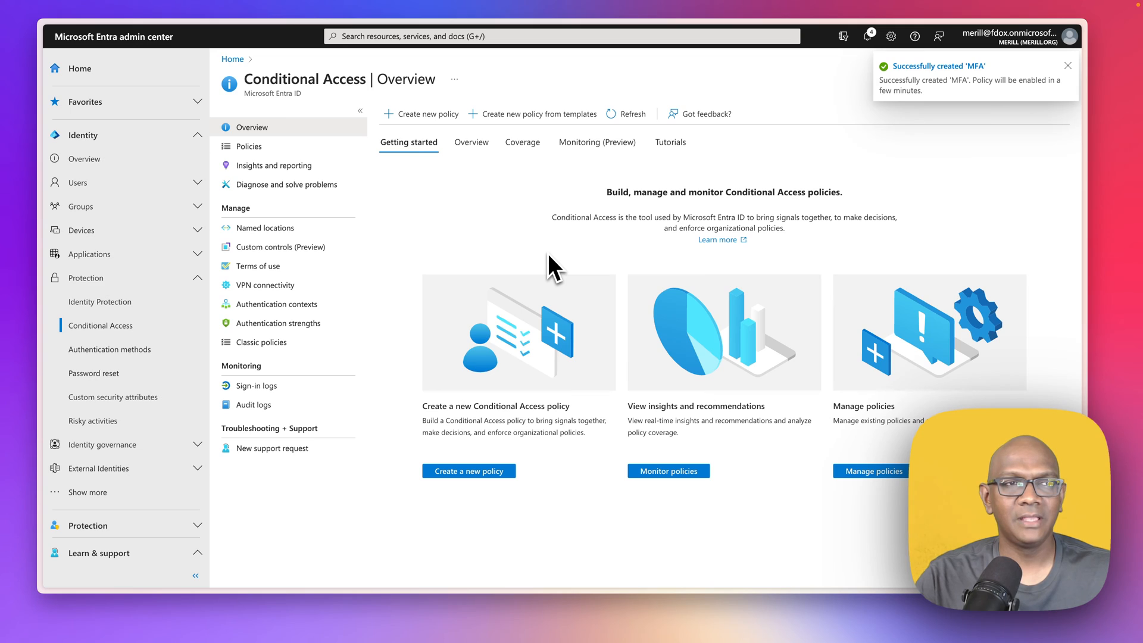
click(1068, 65)
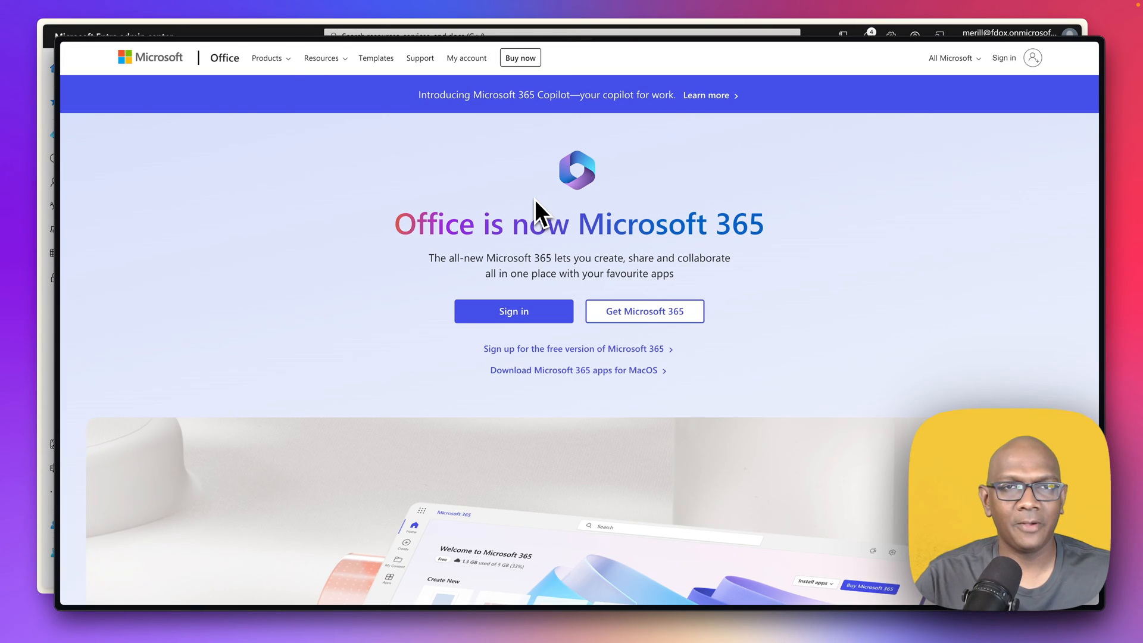
mouse_move(579, 247)
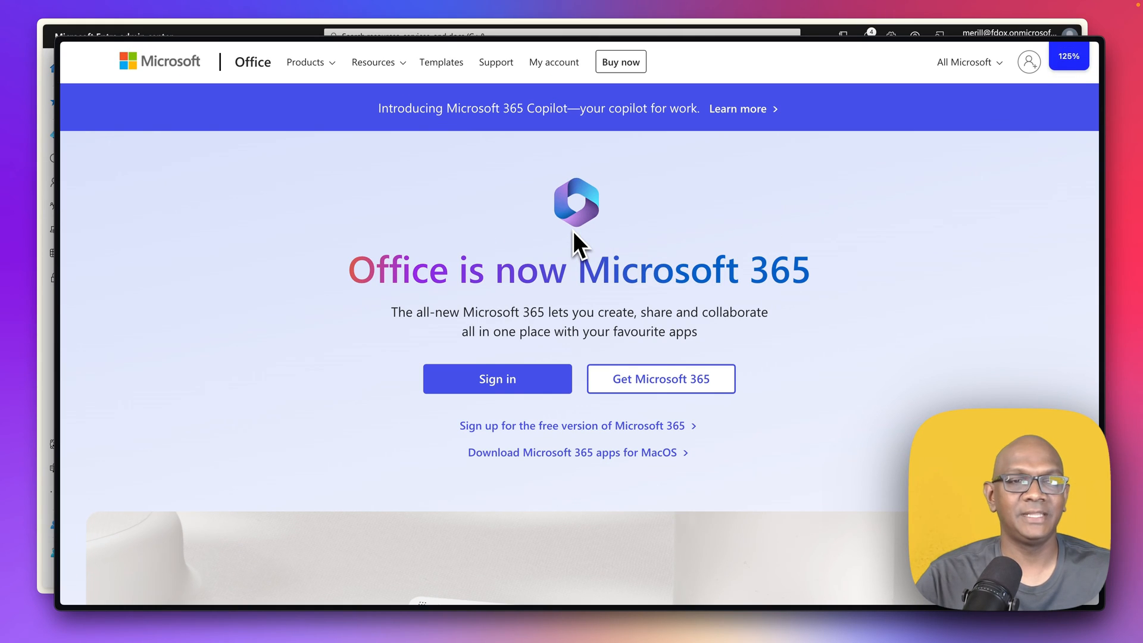
Sign in to office.com as the test user 'miriamg' with their password
click(497, 379)
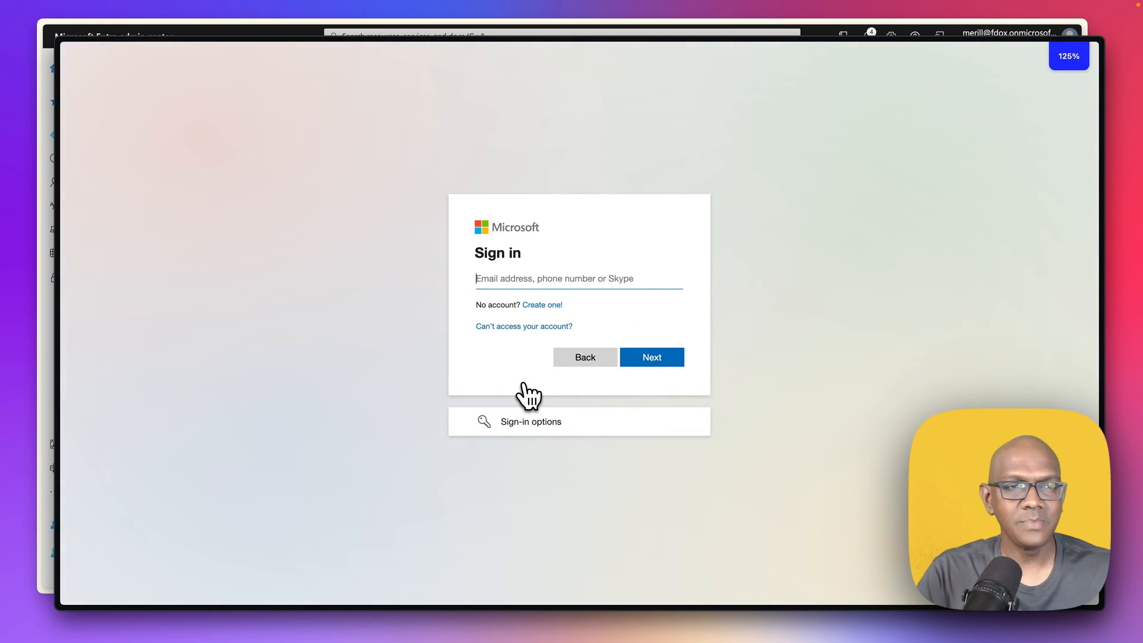
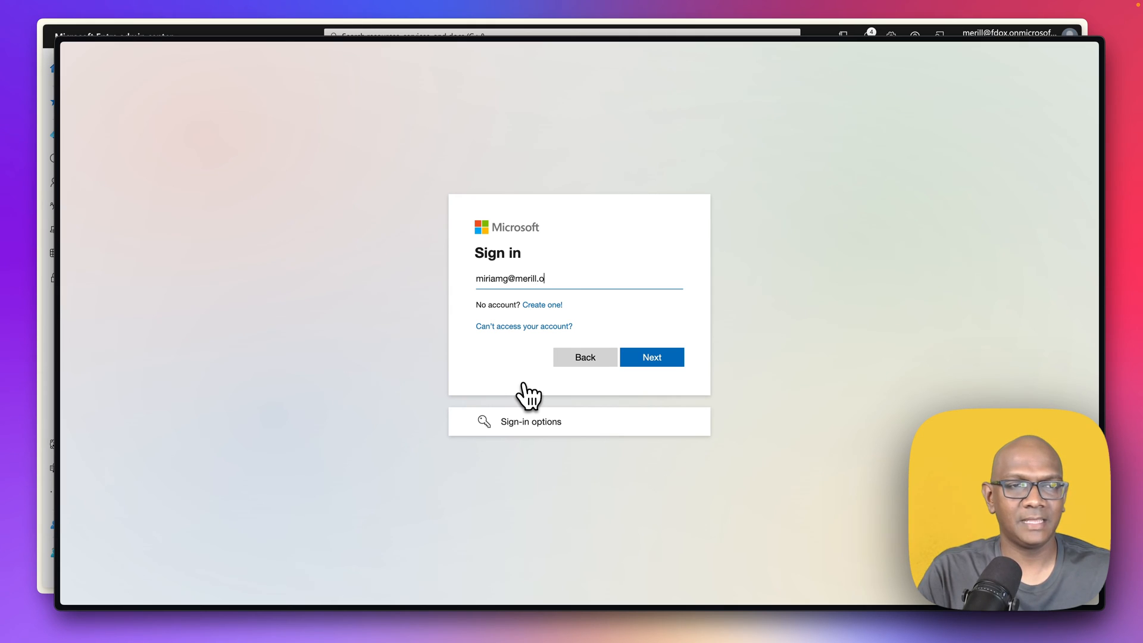
click(651, 357)
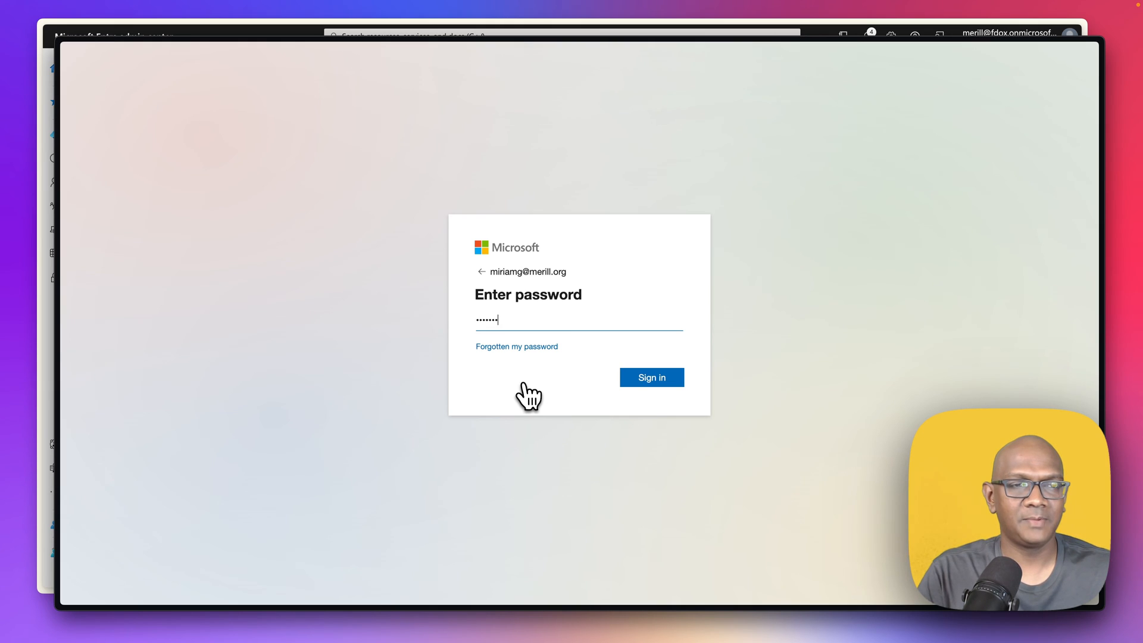
click(650, 377)
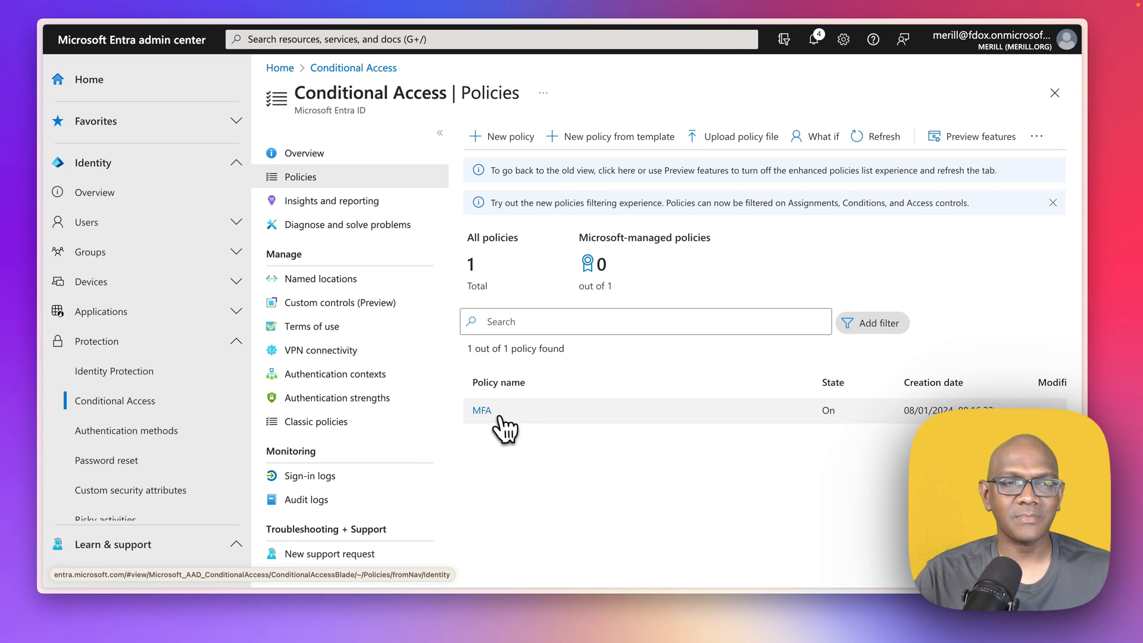
Exclude all trusted locations in the MFA policy's Locations condition and save
click(482, 410)
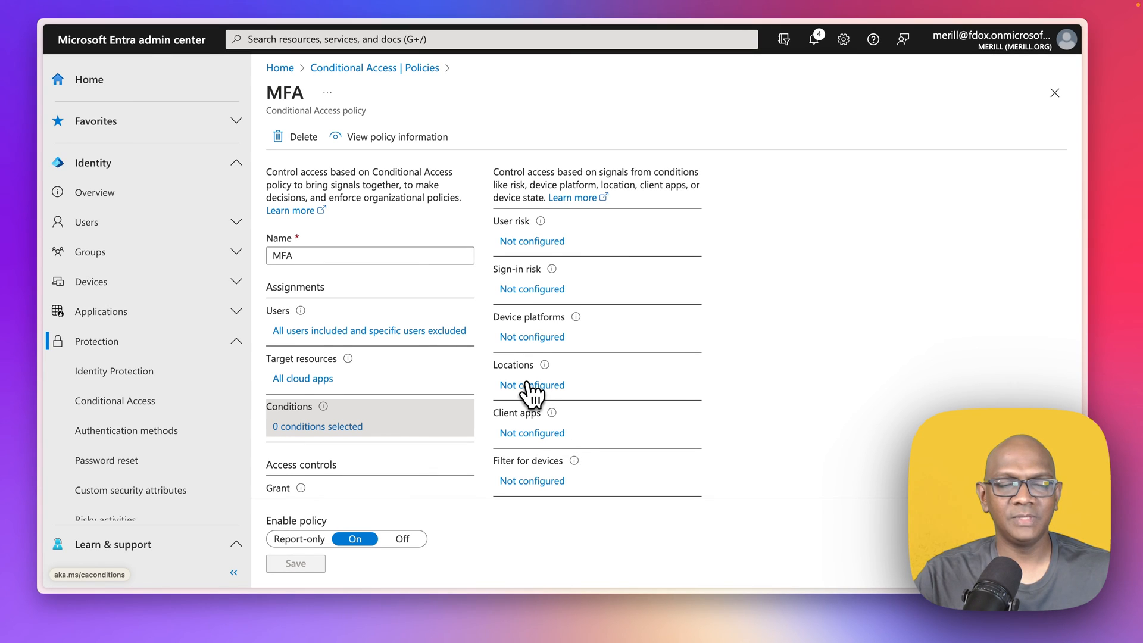
click(532, 386)
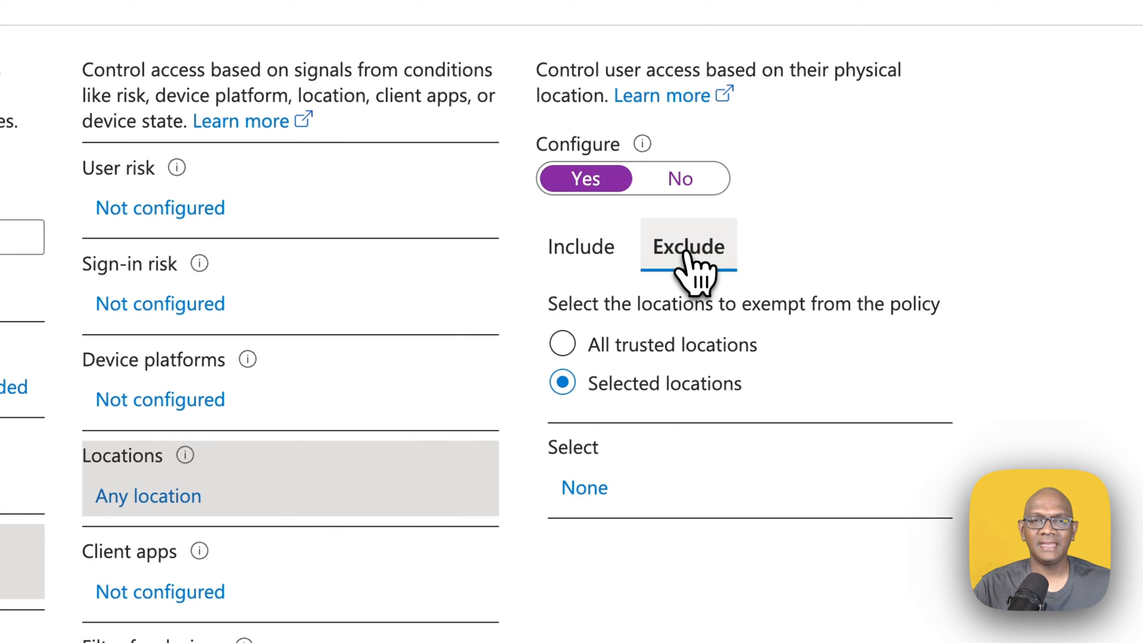
click(561, 345)
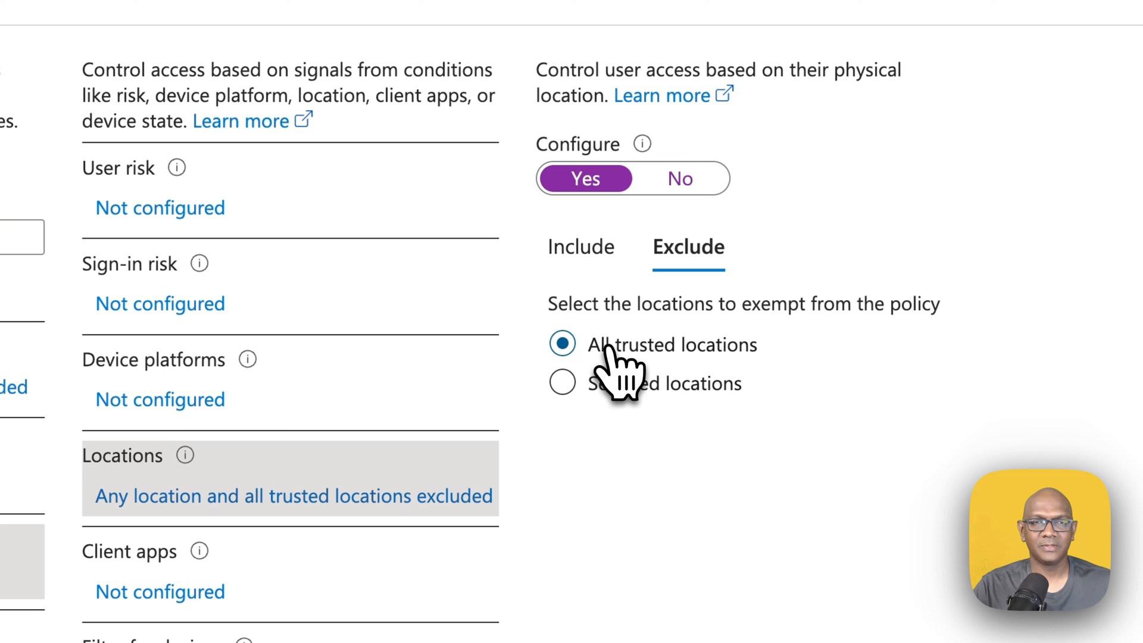
scroll(down, 3)
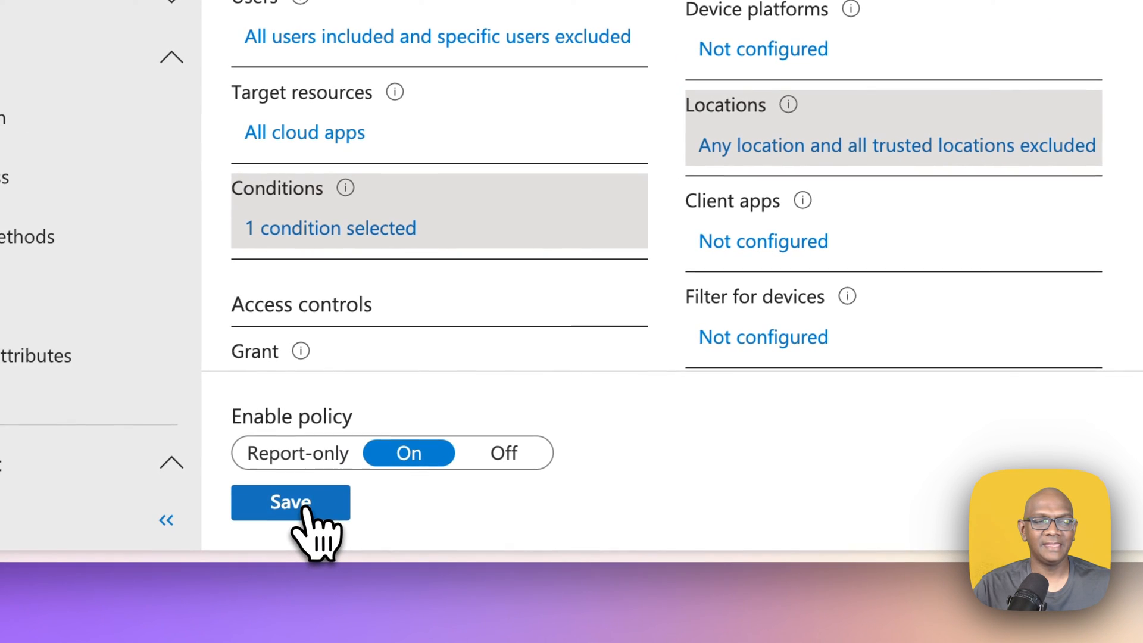
click(290, 502)
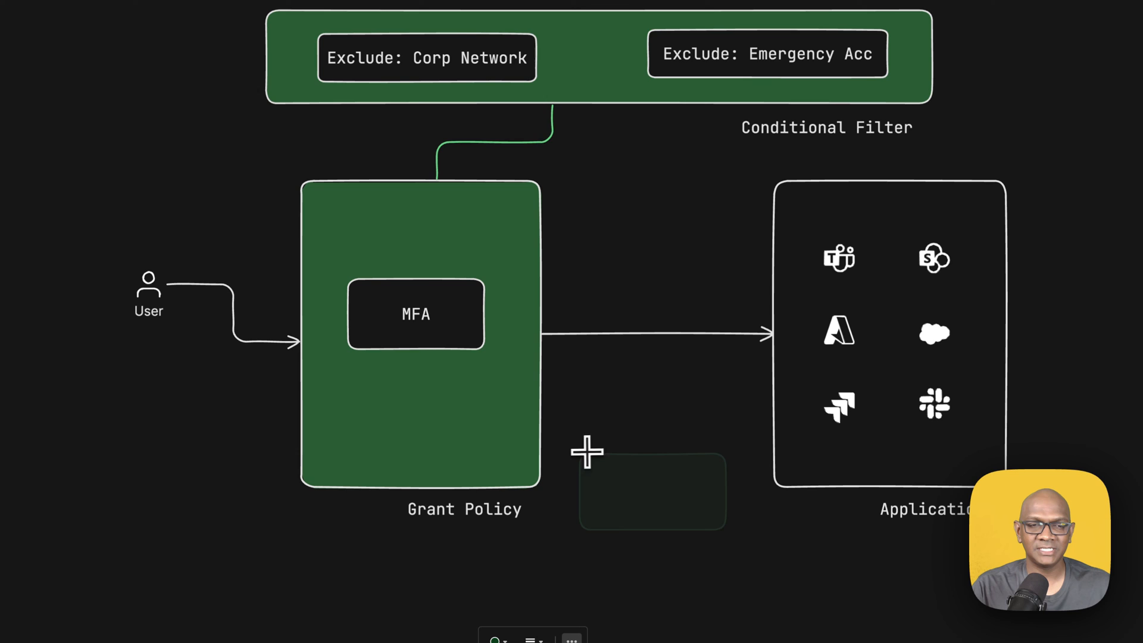
Draw a Session box below the diagram, connect Grant Policy to it, and add 'SIF:'
drag(583, 452, 758, 605)
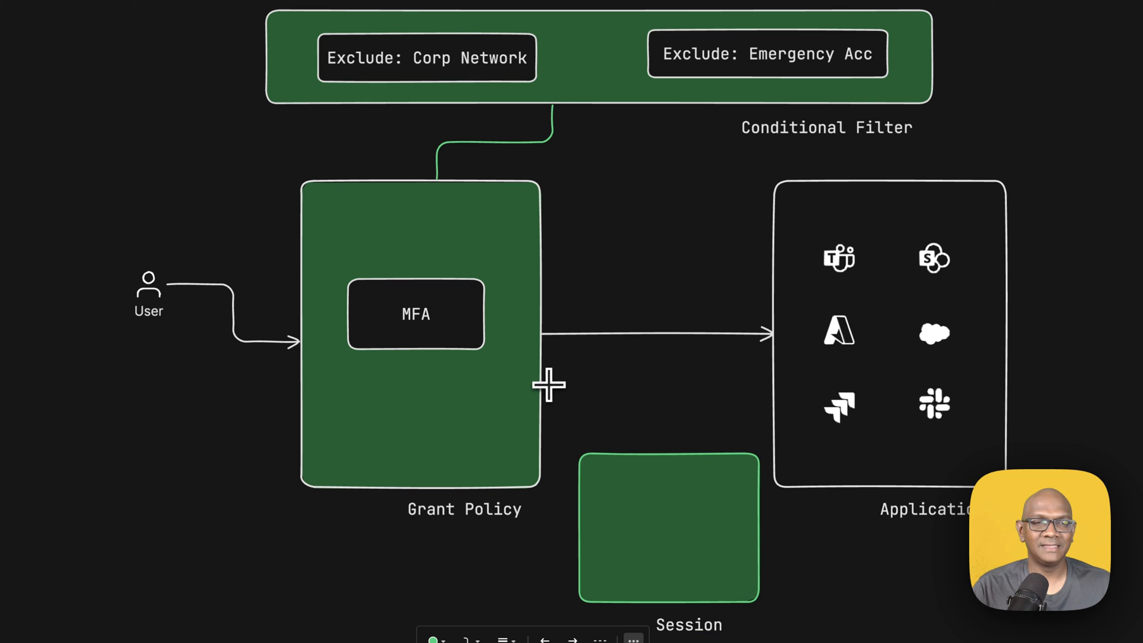
drag(543, 385, 634, 451)
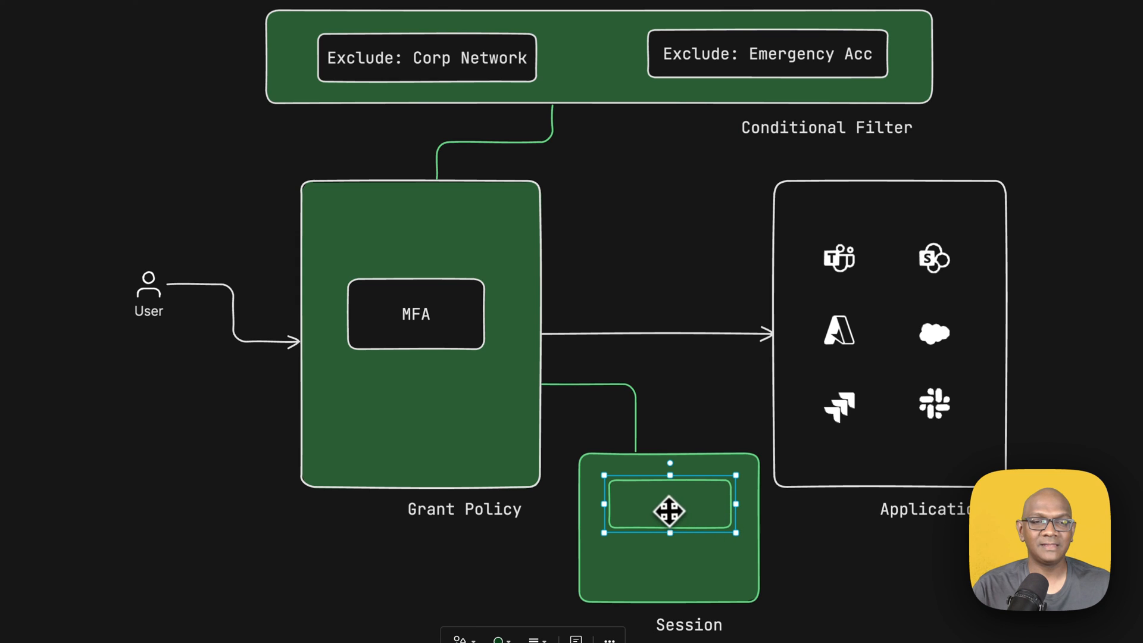
text(SIF:)
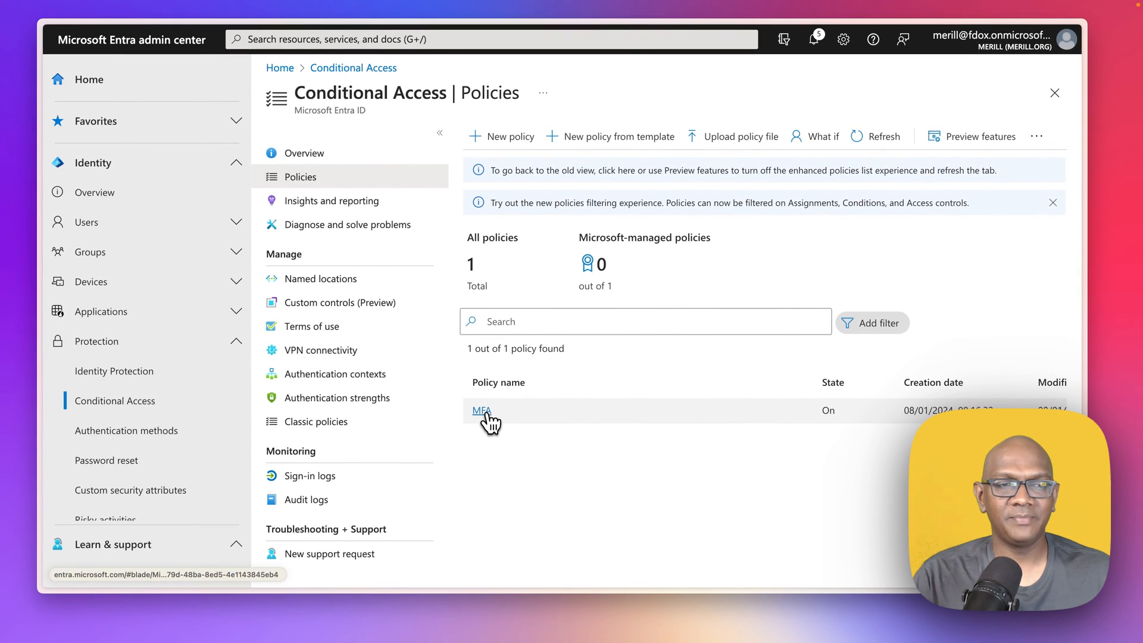
Enable a 10-hour sign-in frequency session control on the MFA policy and save
click(481, 410)
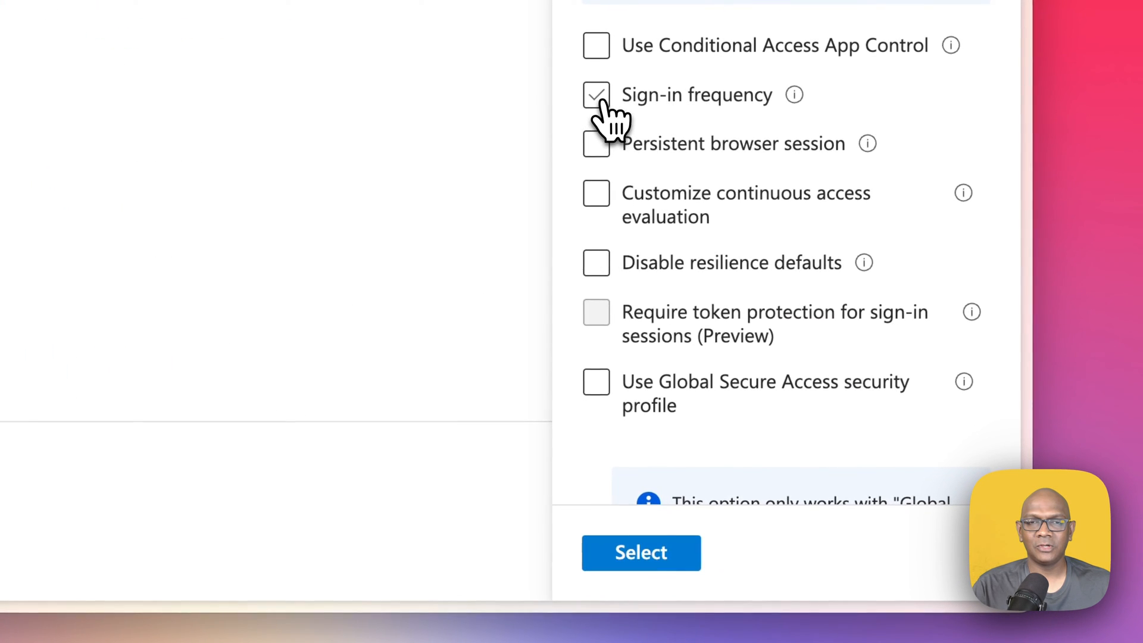
click(595, 95)
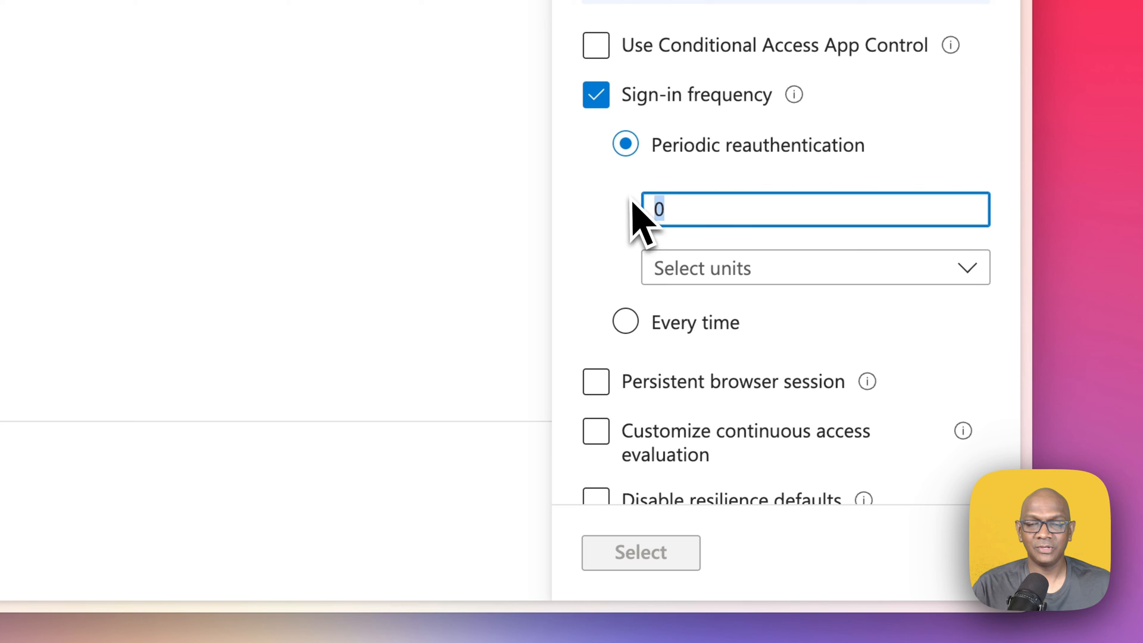
text(10)
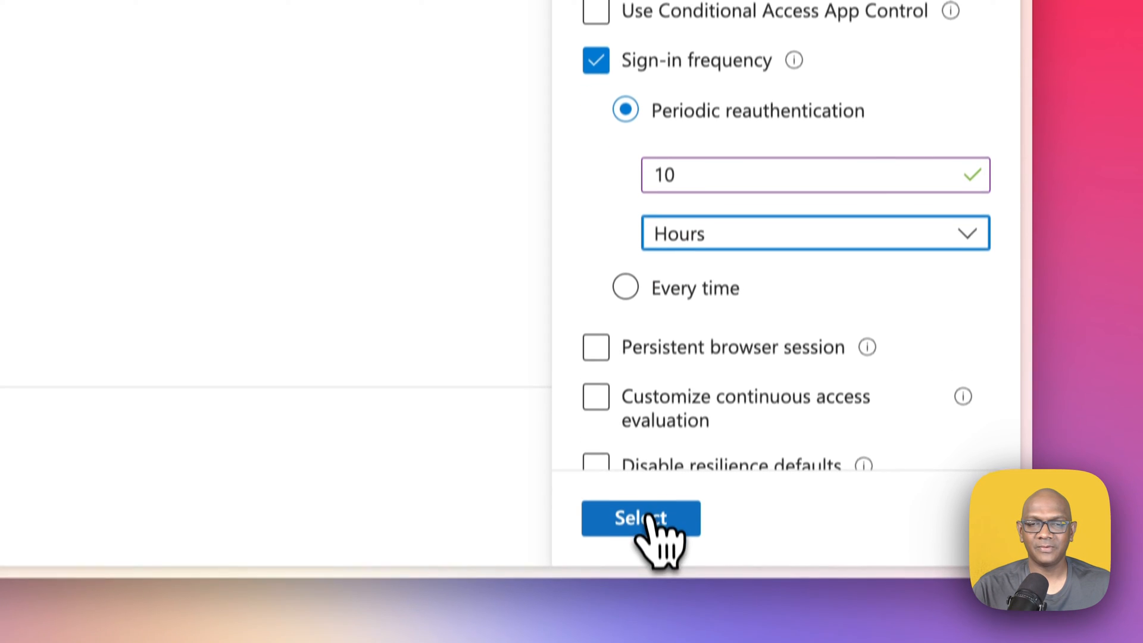
click(641, 519)
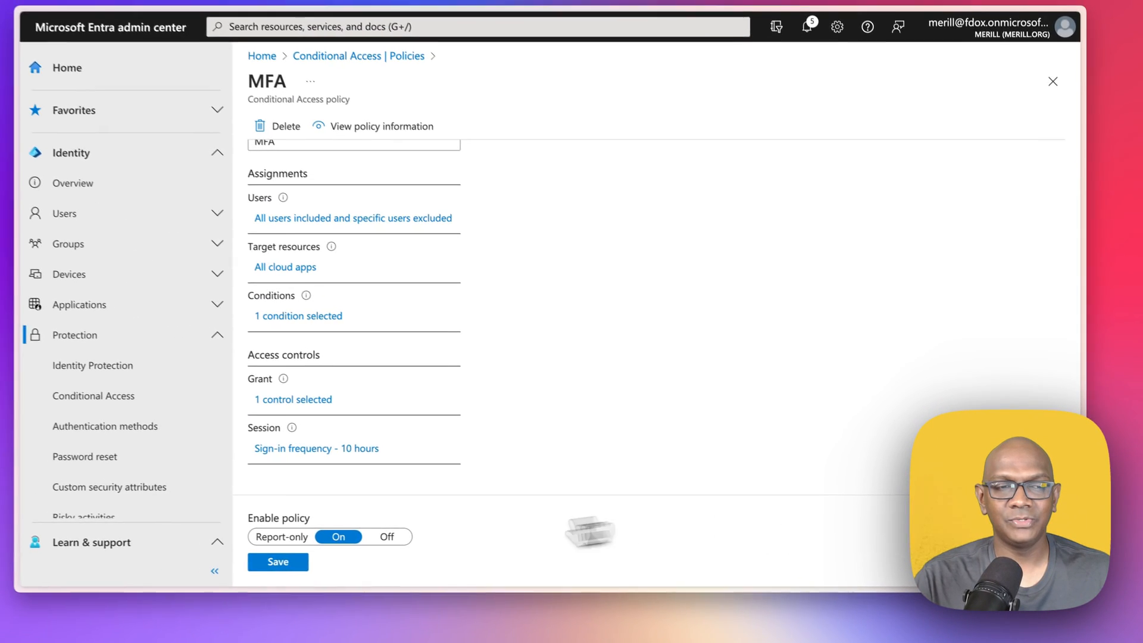
click(277, 562)
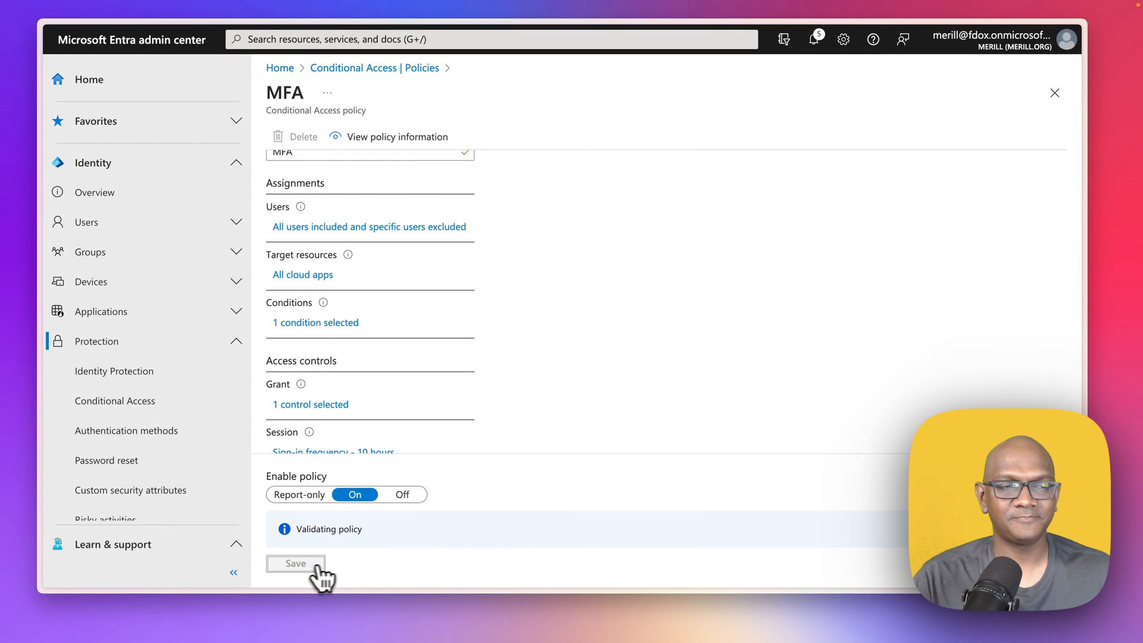